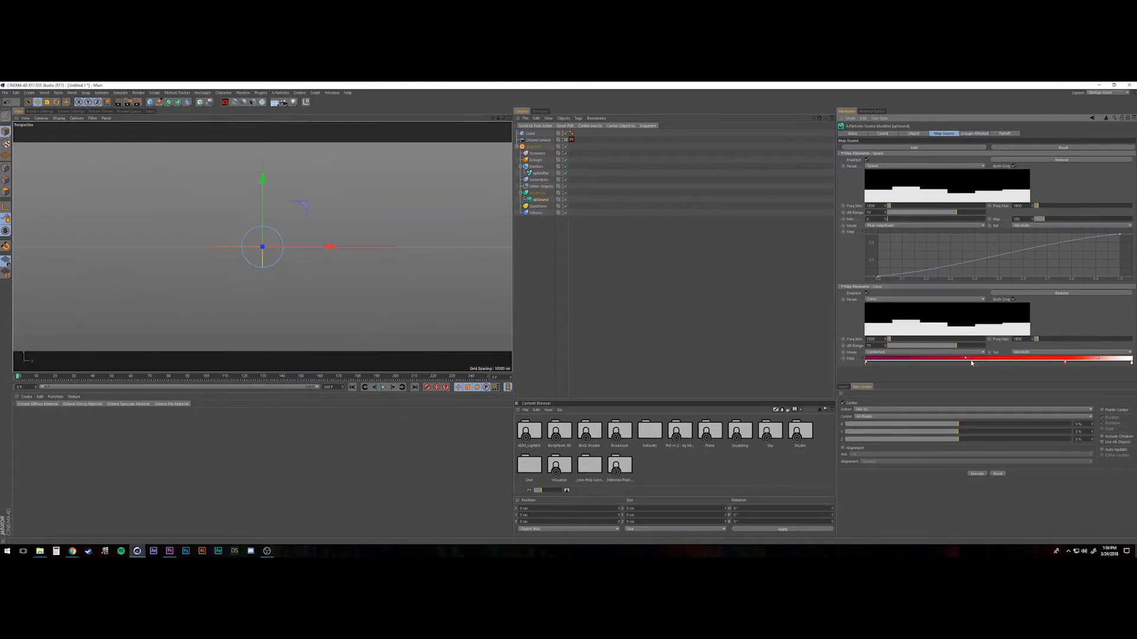
# - Play the timeline repeatedly to check the sound-driven particle emission from the ring
pyautogui.click(383, 387)
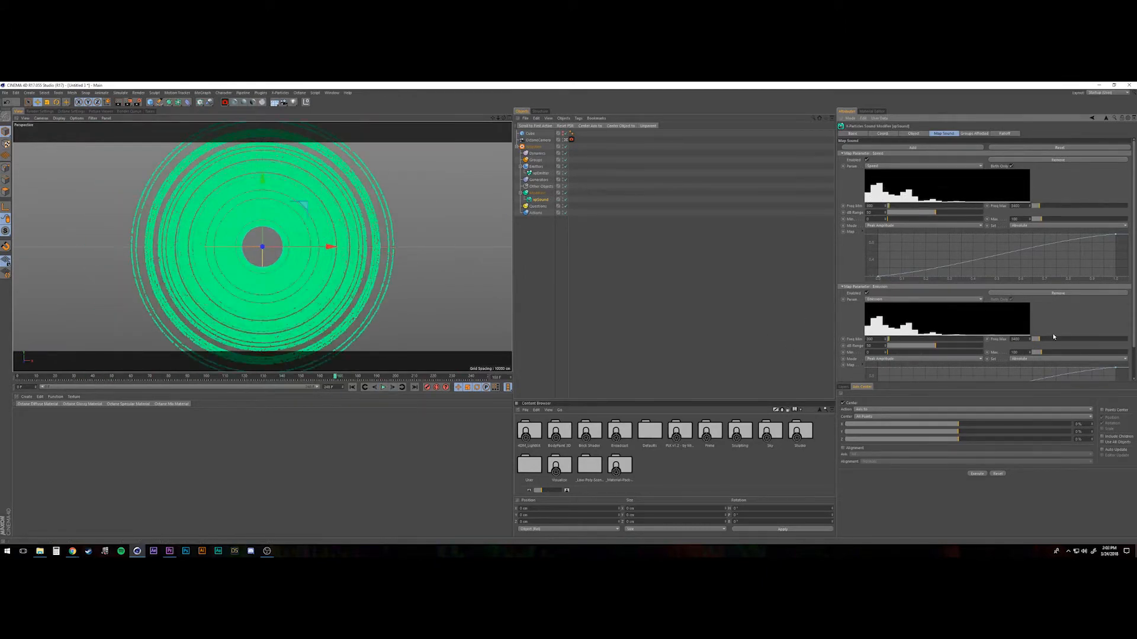
pyautogui.click(382, 387)
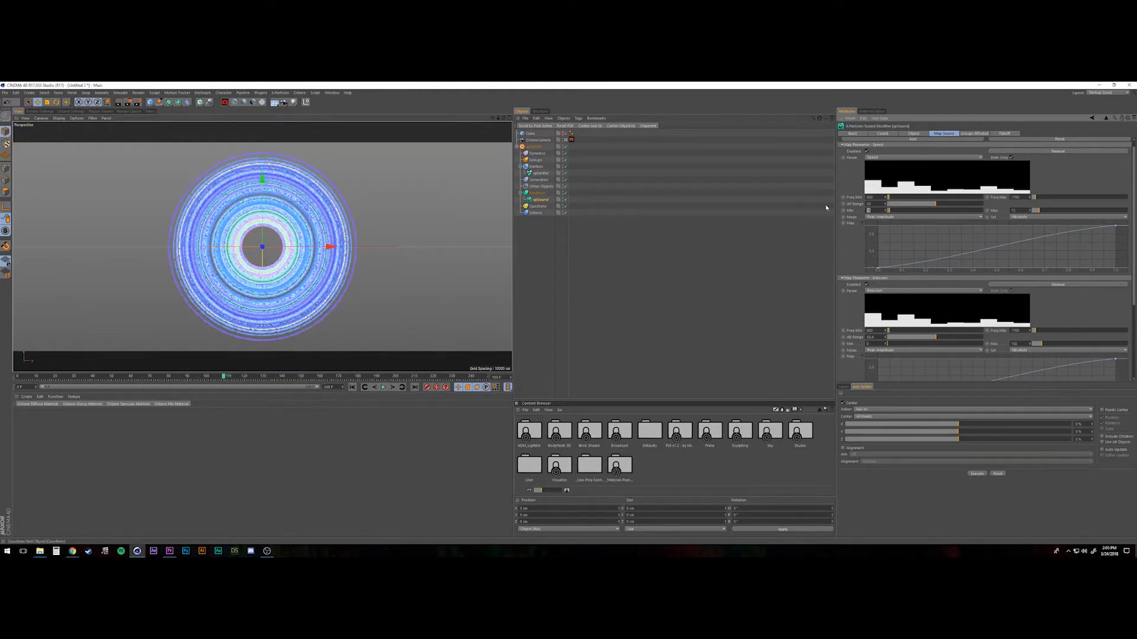
pyautogui.click(382, 387)
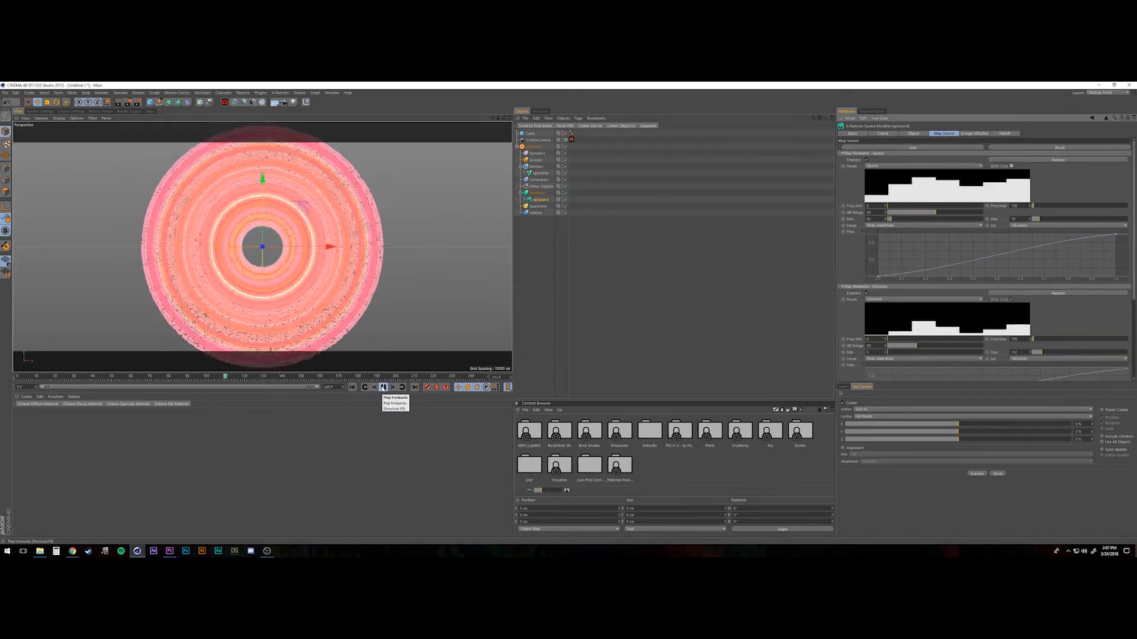
pyautogui.click(383, 387)
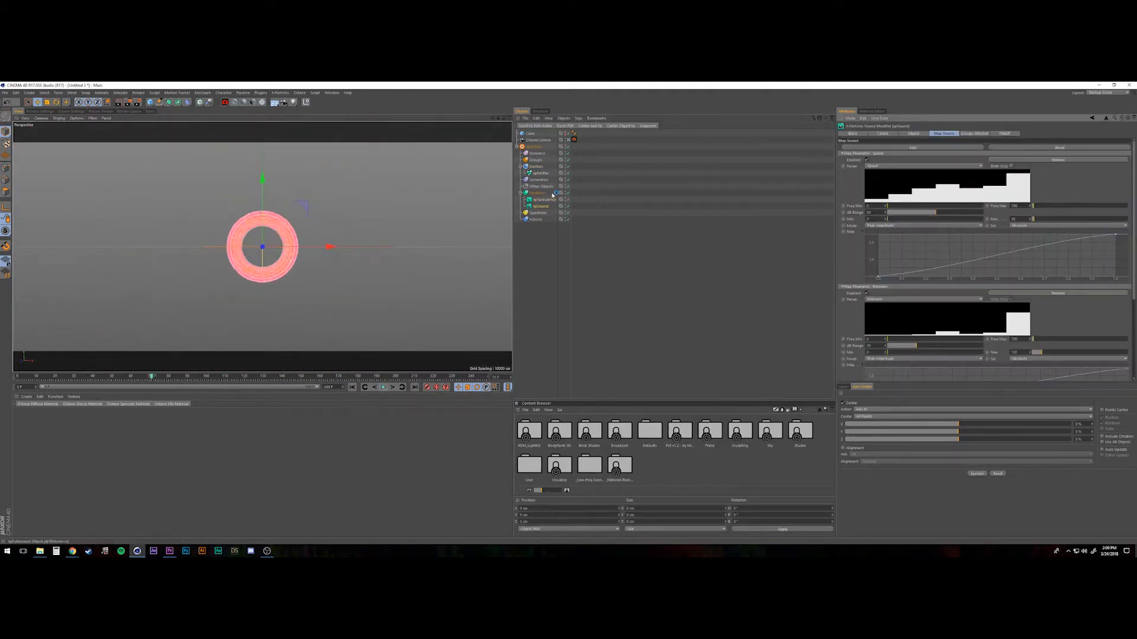
pyautogui.click(381, 387)
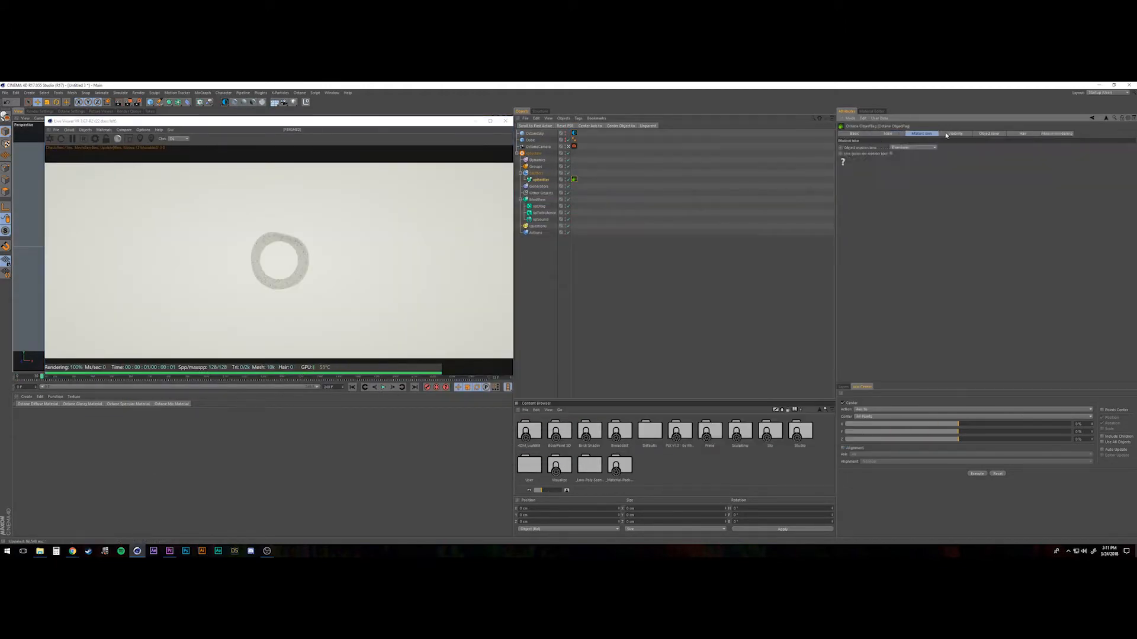
# - Set up the sphere emission and play back to check particles streaming around the sphere
pyautogui.click(842, 161)
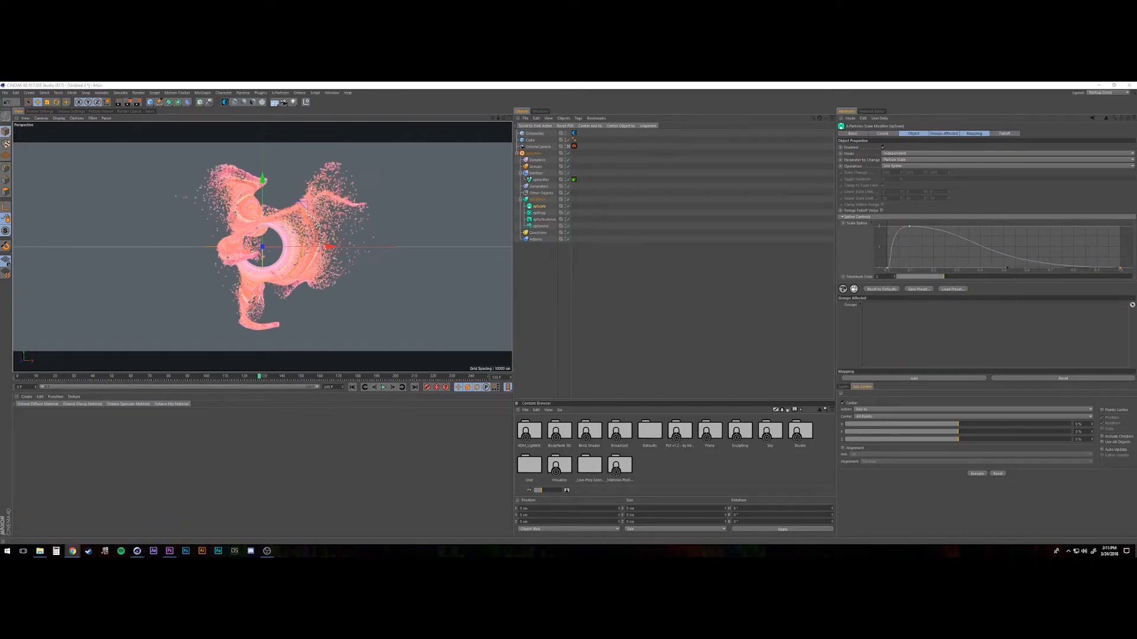
pyautogui.click(382, 386)
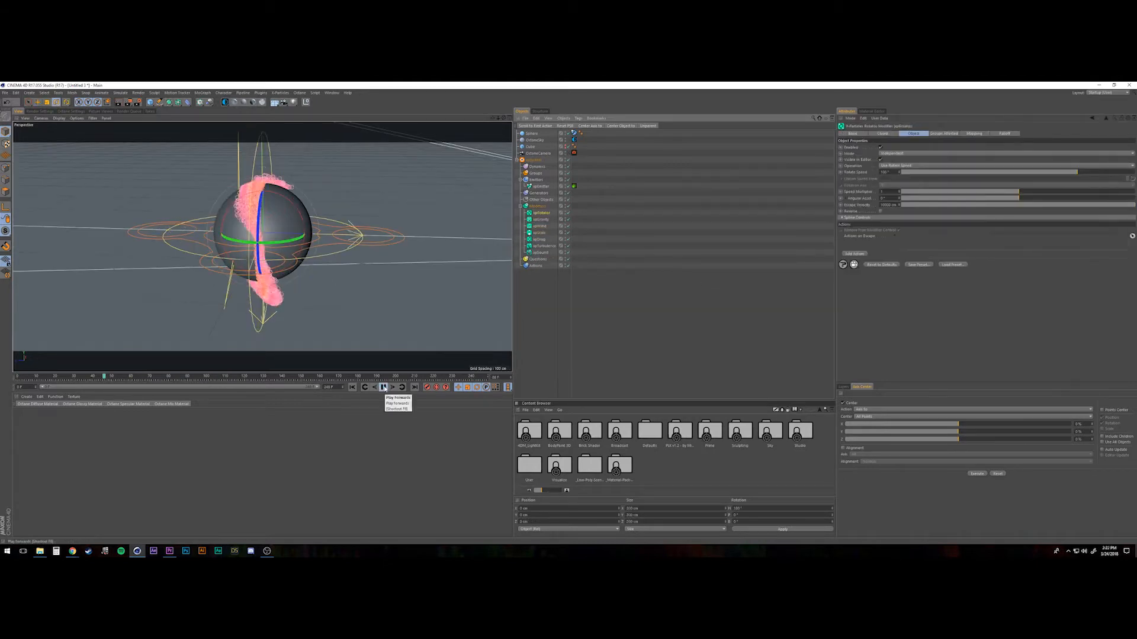
pyautogui.click(383, 387)
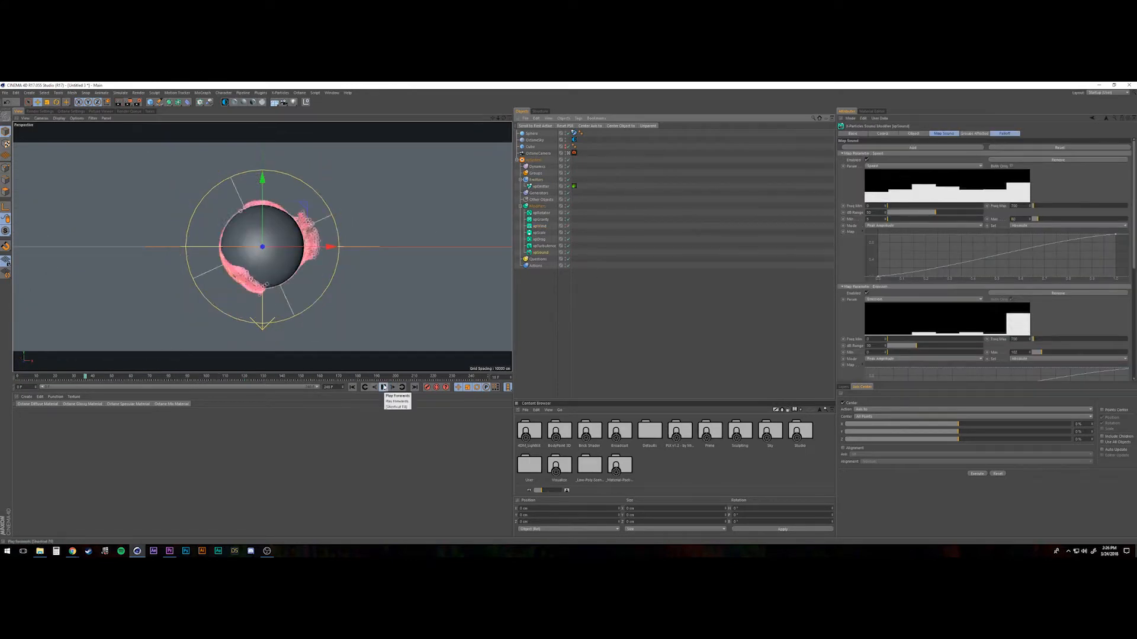
pyautogui.click(384, 386)
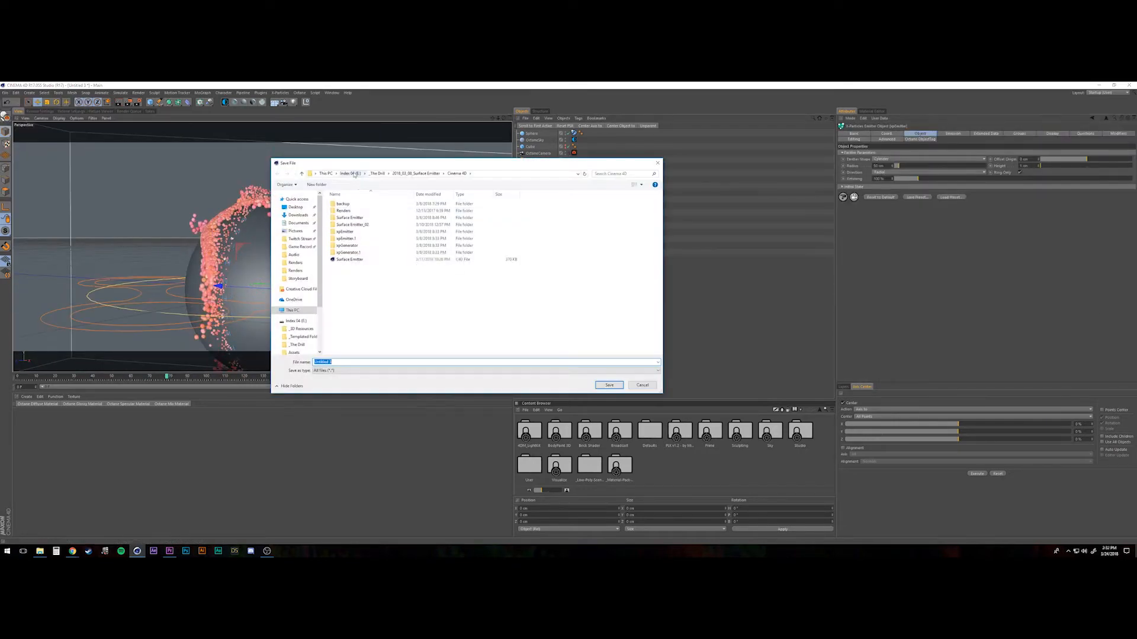
# - Save the Cinema 4D scene file into the project folder
pyautogui.click(608, 385)
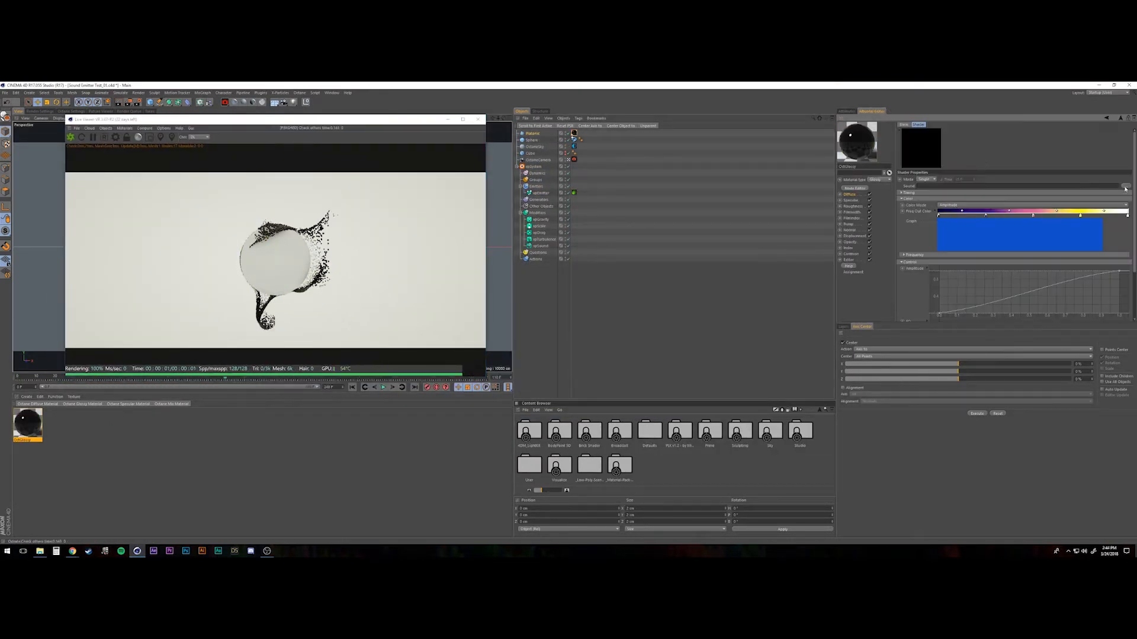
# - Create a new Octane material and play back to preview the particle colours over the sphere
pyautogui.click(382, 386)
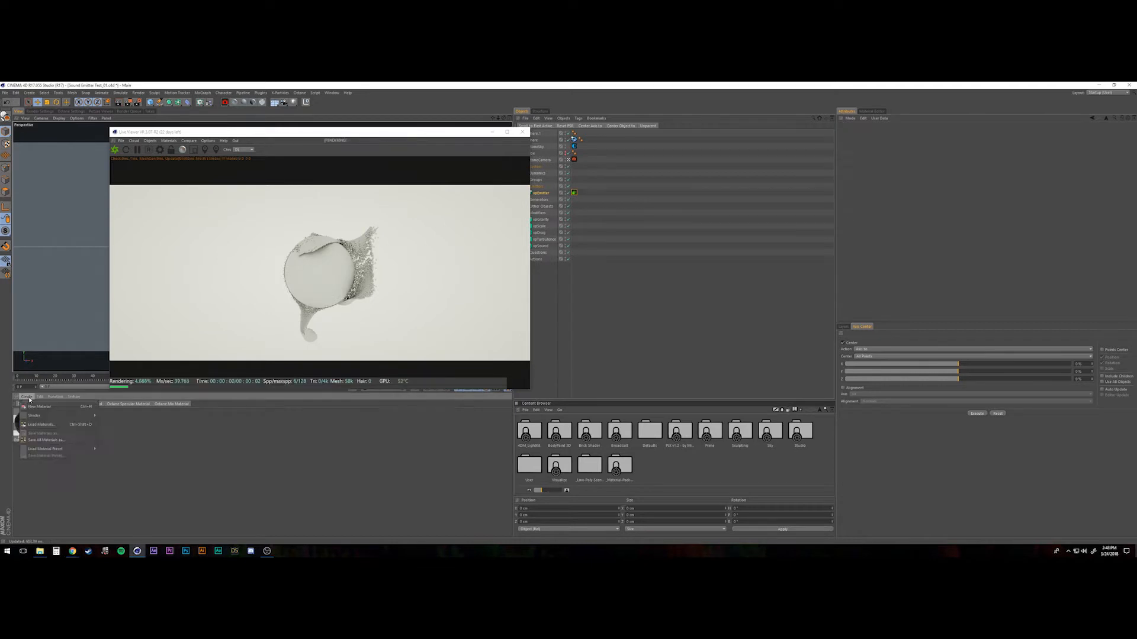
pyautogui.click(41, 406)
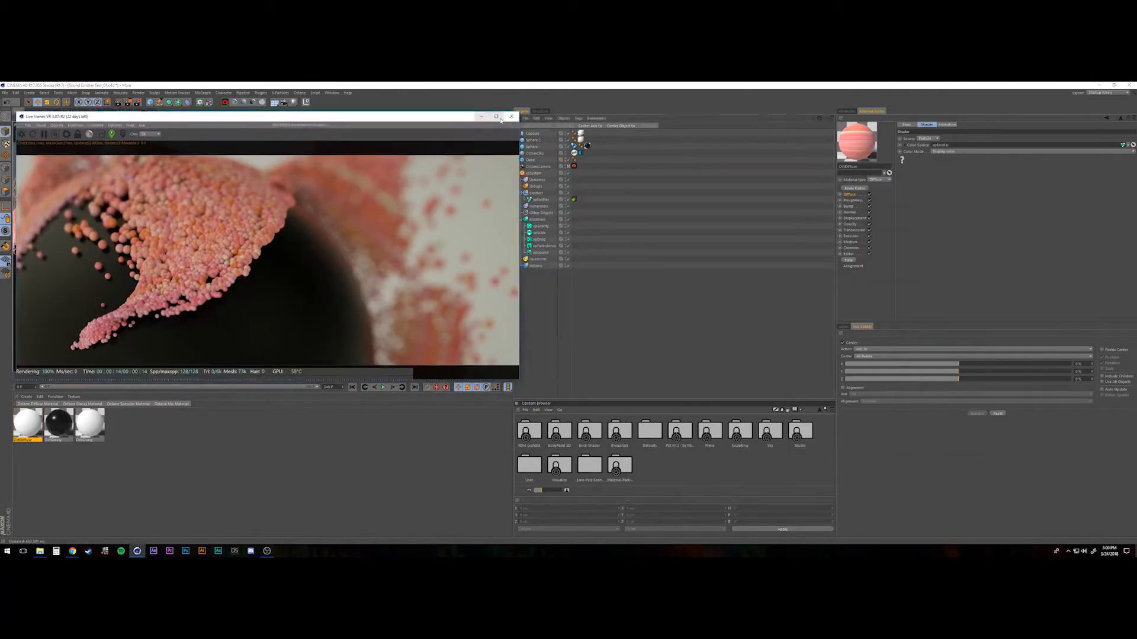
pyautogui.click(384, 387)
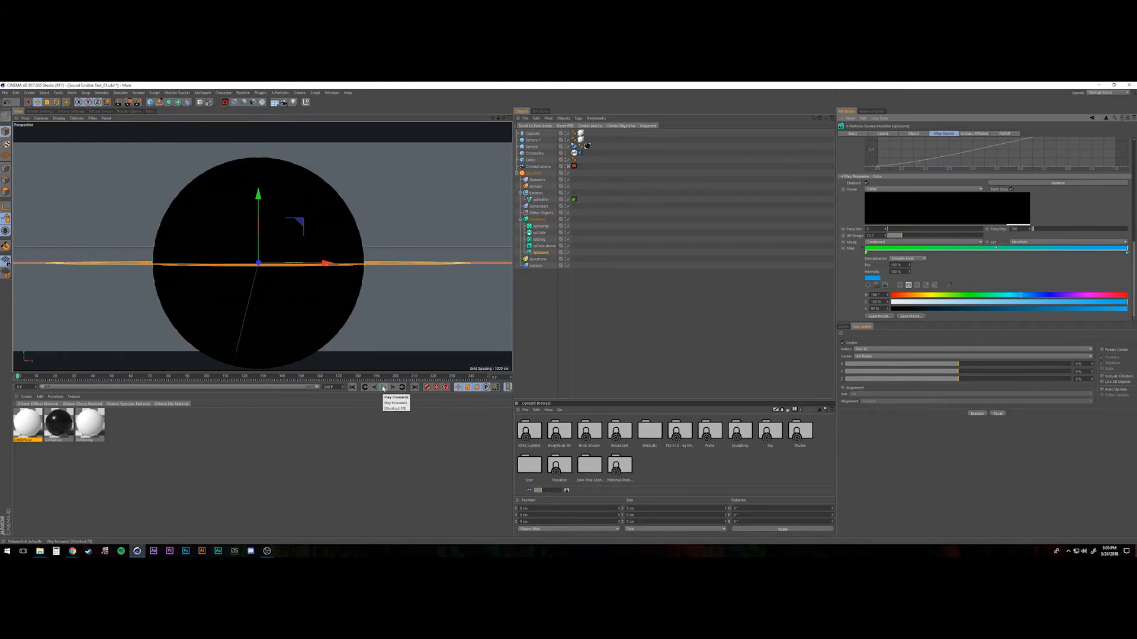
# - Play the animation to check the rainbow particle colours around the black sphere
pyautogui.click(382, 387)
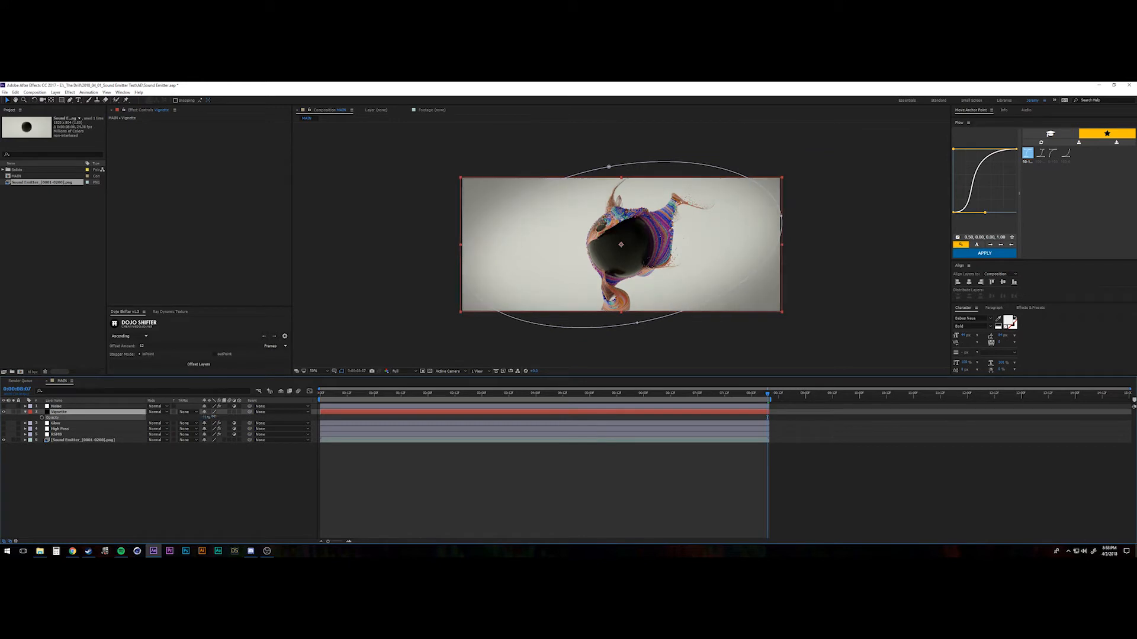
# - Queue the composition and confirm the save location for the rendered QuickTime movie
pyautogui.click(59, 412)
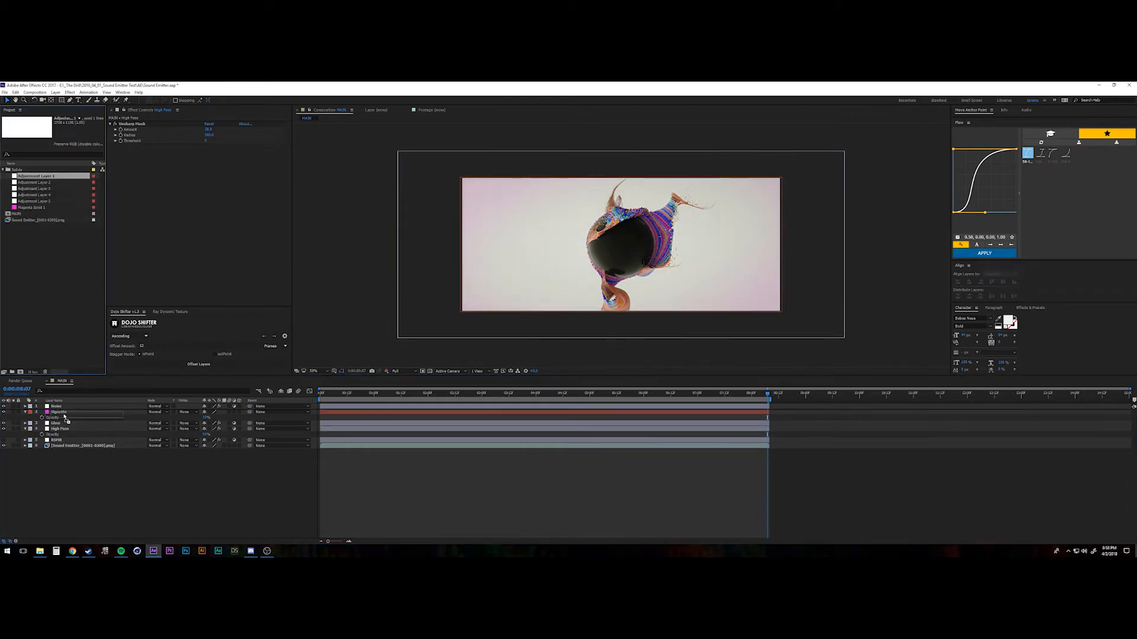
pyautogui.click(58, 423)
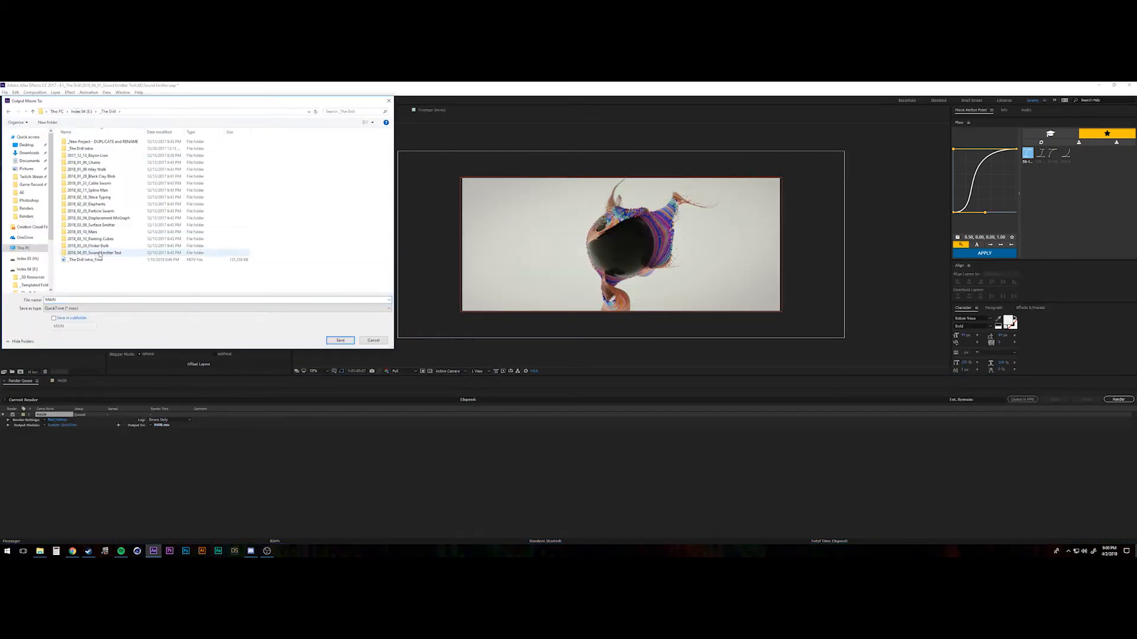
pyautogui.click(340, 341)
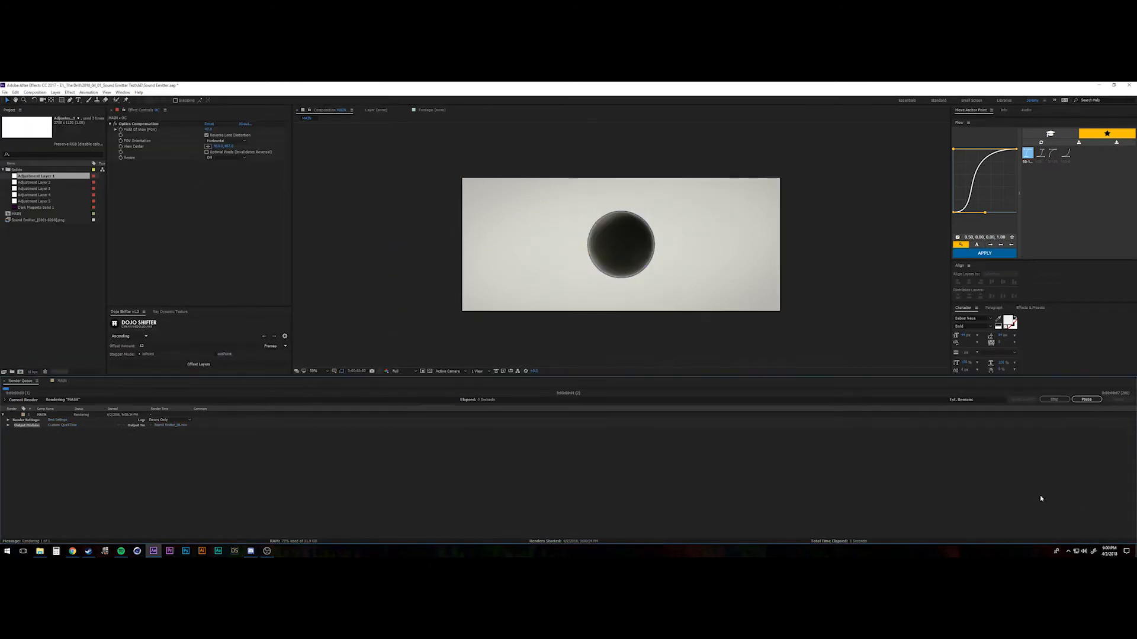